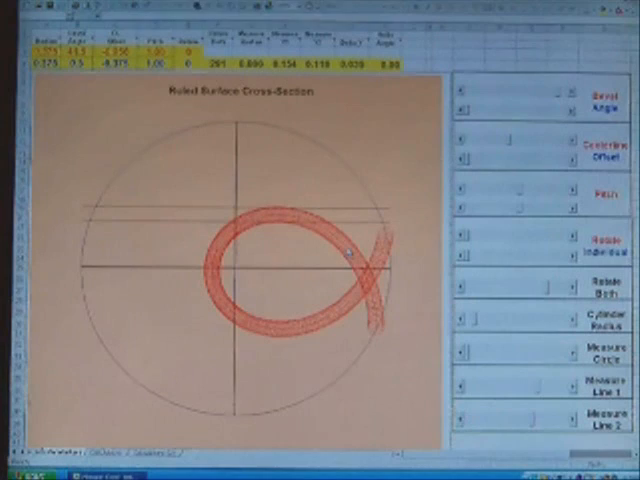
- Give the red ribbon series in the cross-section chart a heavier line weight
right_click(345, 258)
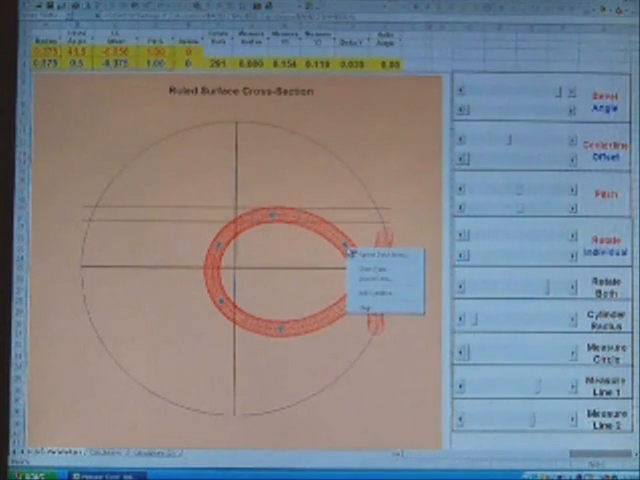
click(375, 253)
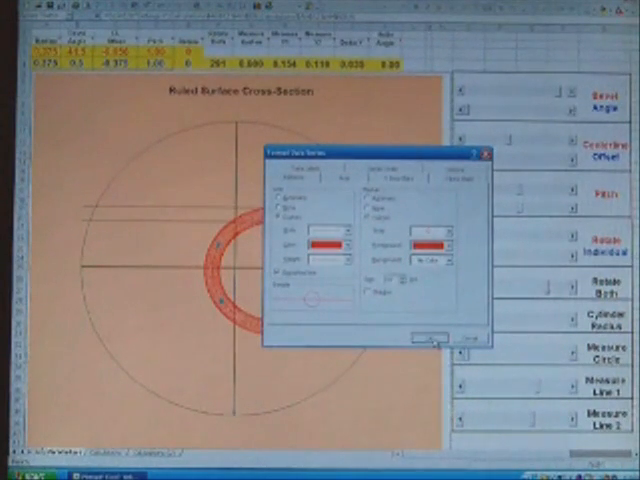
click(428, 337)
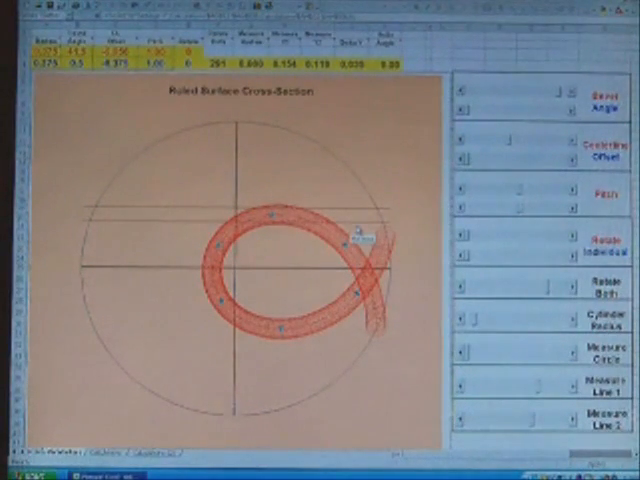